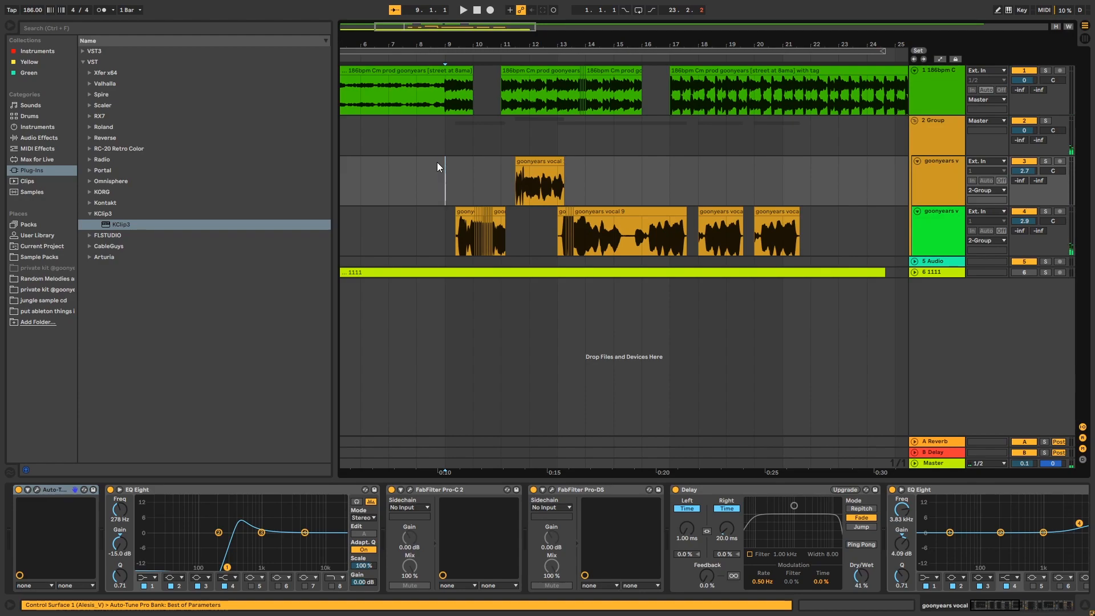
# Step: Select bars 7–23 and view Auto-Tune Pro at retune speed 0, chromatic scale, key C
pyautogui.moveTo(445, 230); pyautogui.dragTo(868, 231)
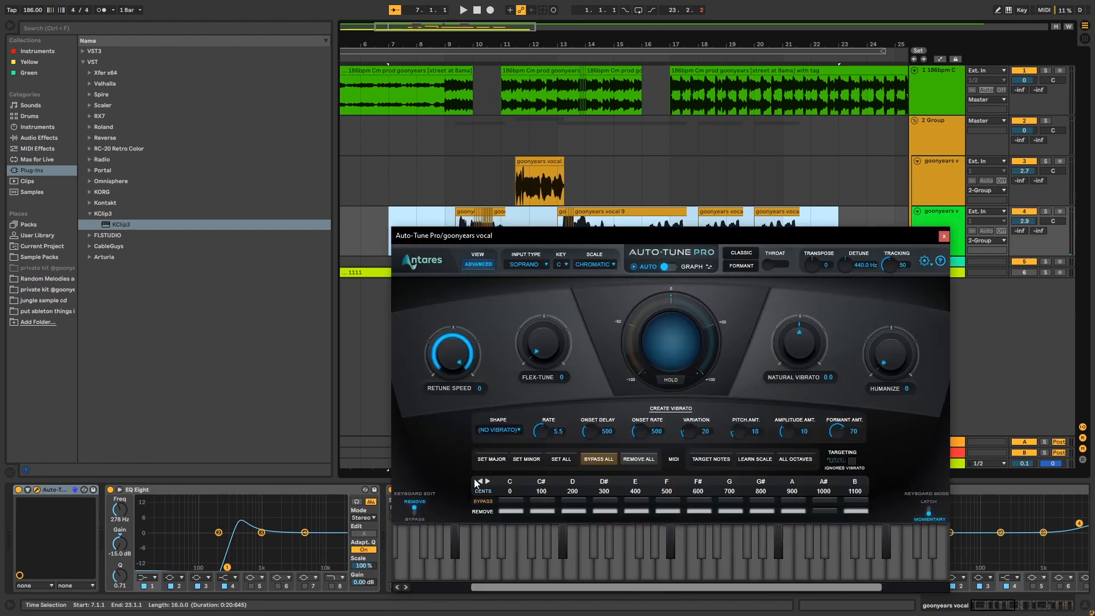
pyautogui.moveTo(512, 516)
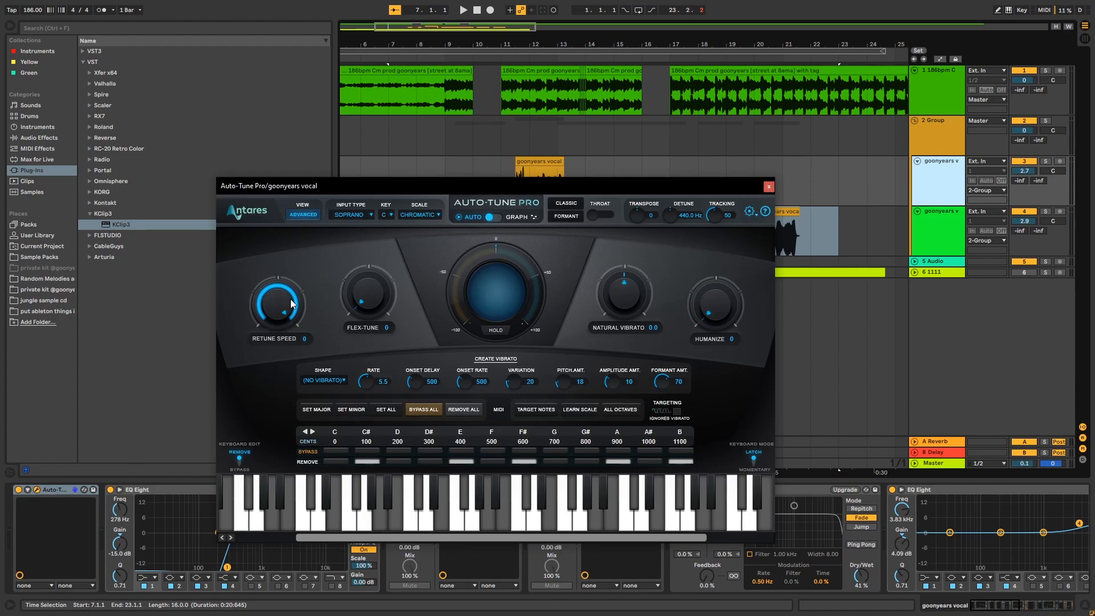
pyautogui.moveTo(536, 345)
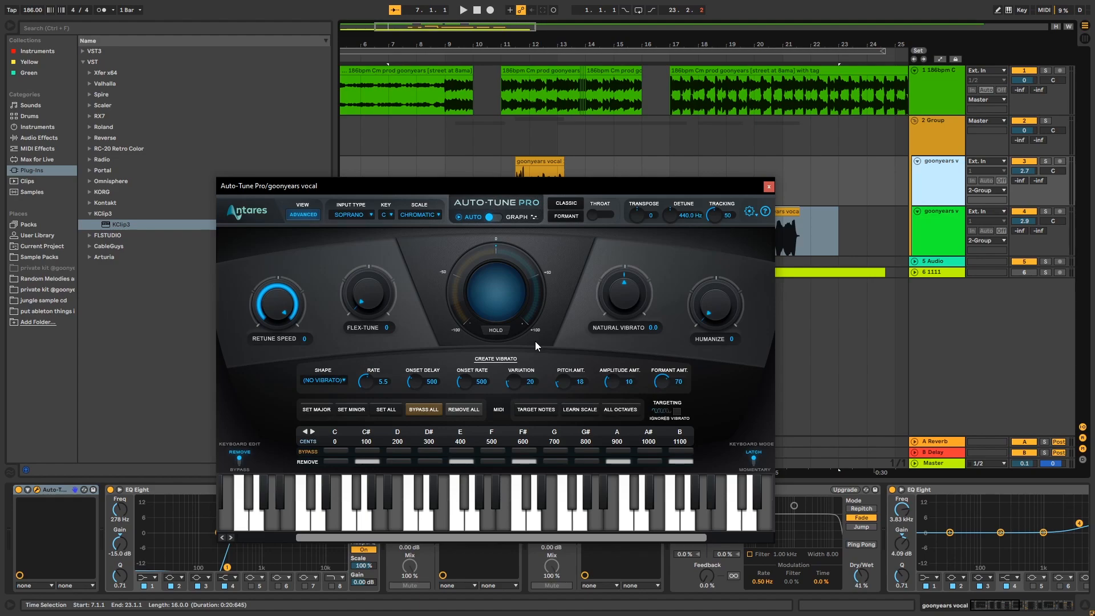
pyautogui.click(767, 185)
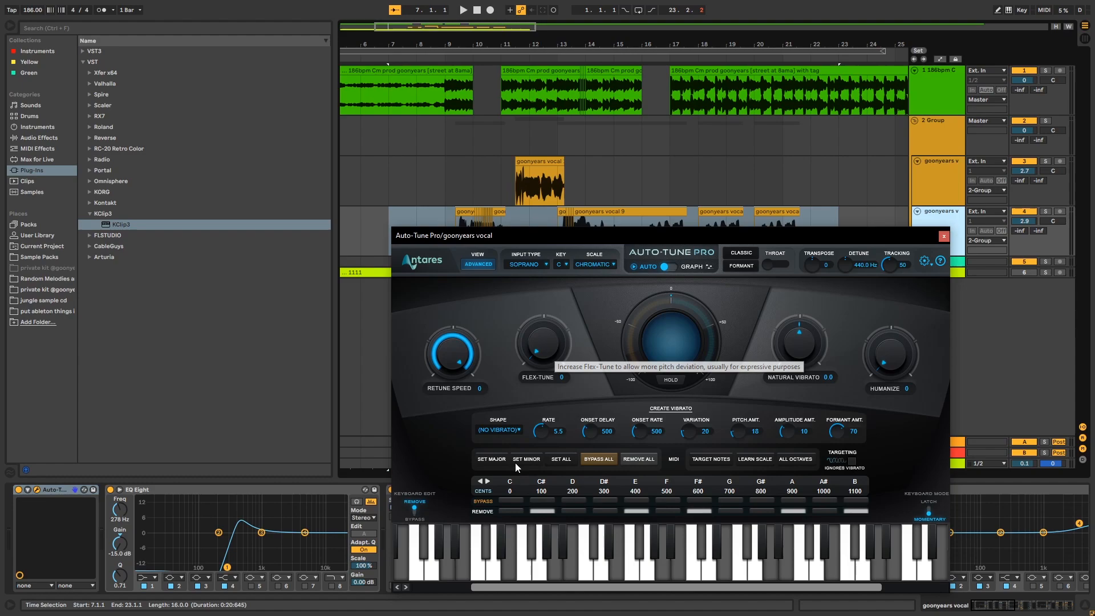
pyautogui.moveTo(551, 521)
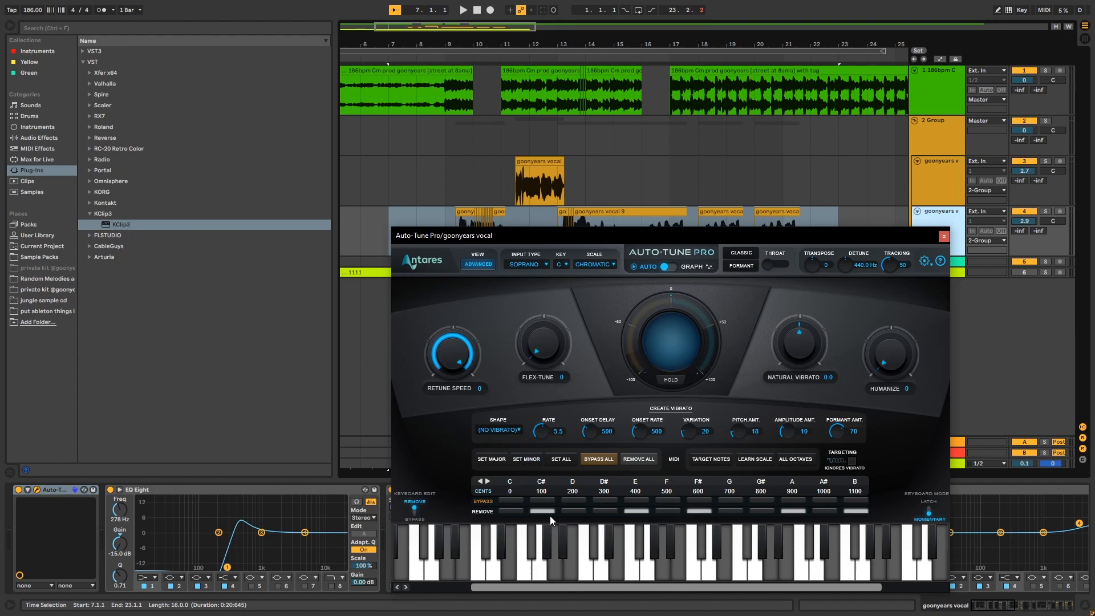
pyautogui.moveTo(550, 271)
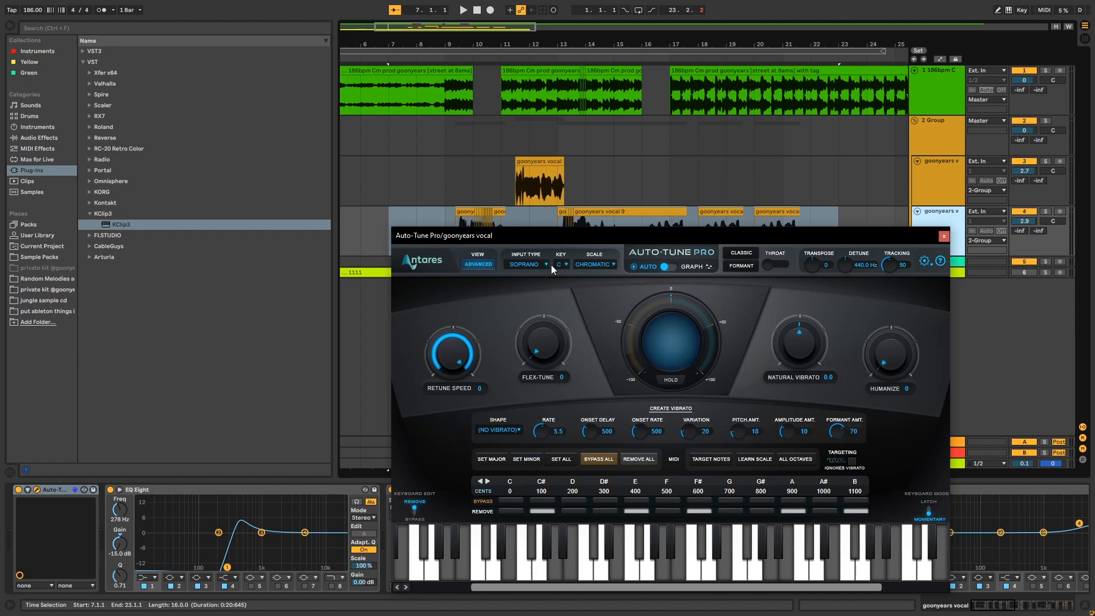
pyautogui.moveTo(575, 516)
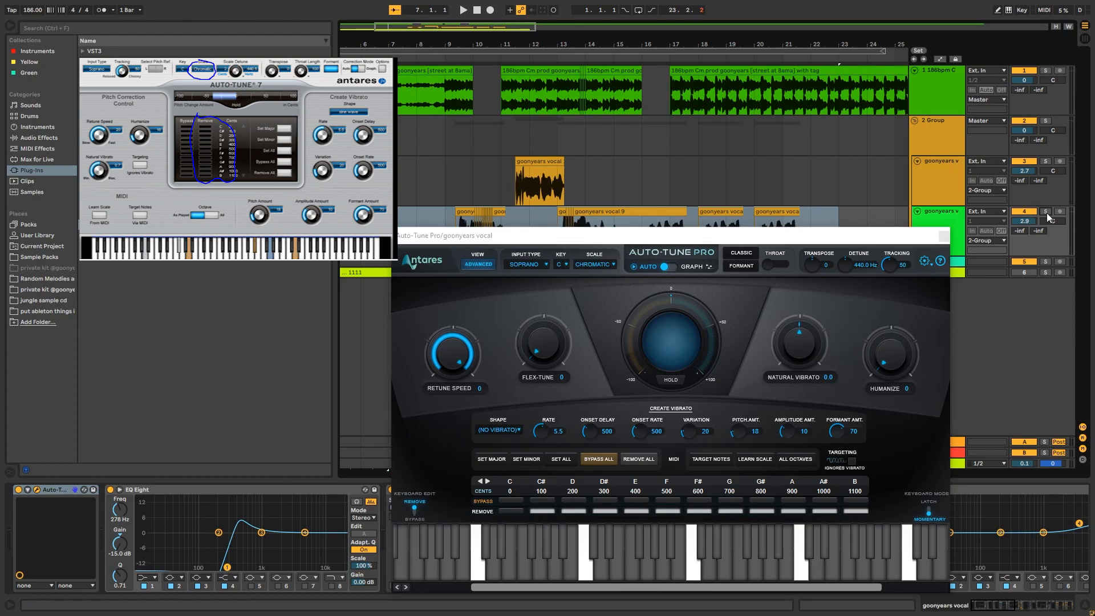
# Step: Close the Auto-Tune Pro settings window to return to the goonyears vocal arrangement
pyautogui.click(461, 9)
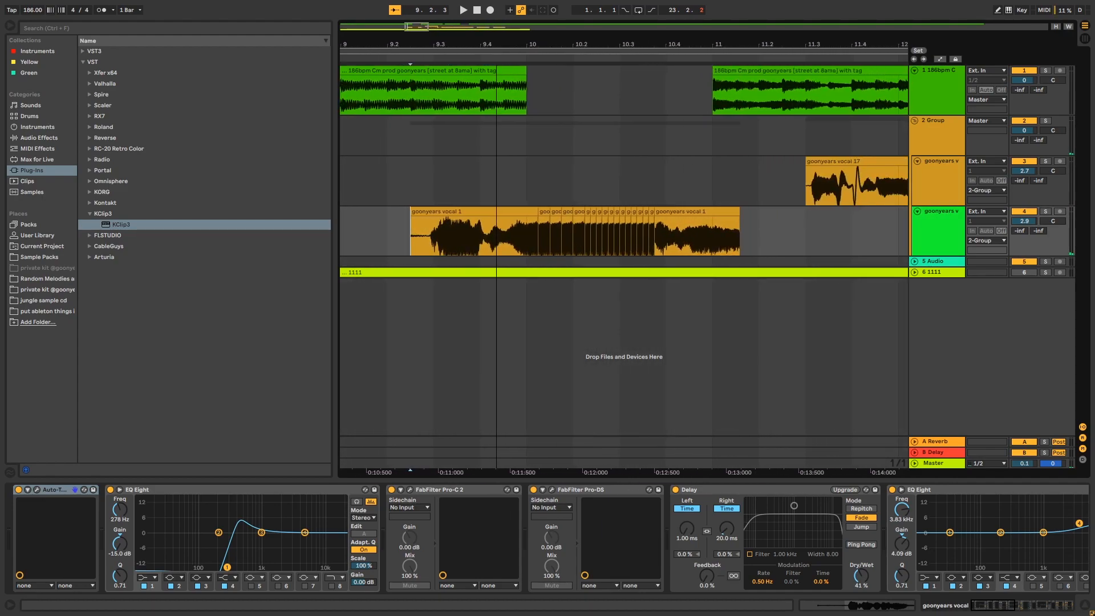
# Step: Switch the arrangement to a fixed 1/16 grid and select a sixteenth-note vocal slice at bar 10
pyautogui.rightClick(558, 139)
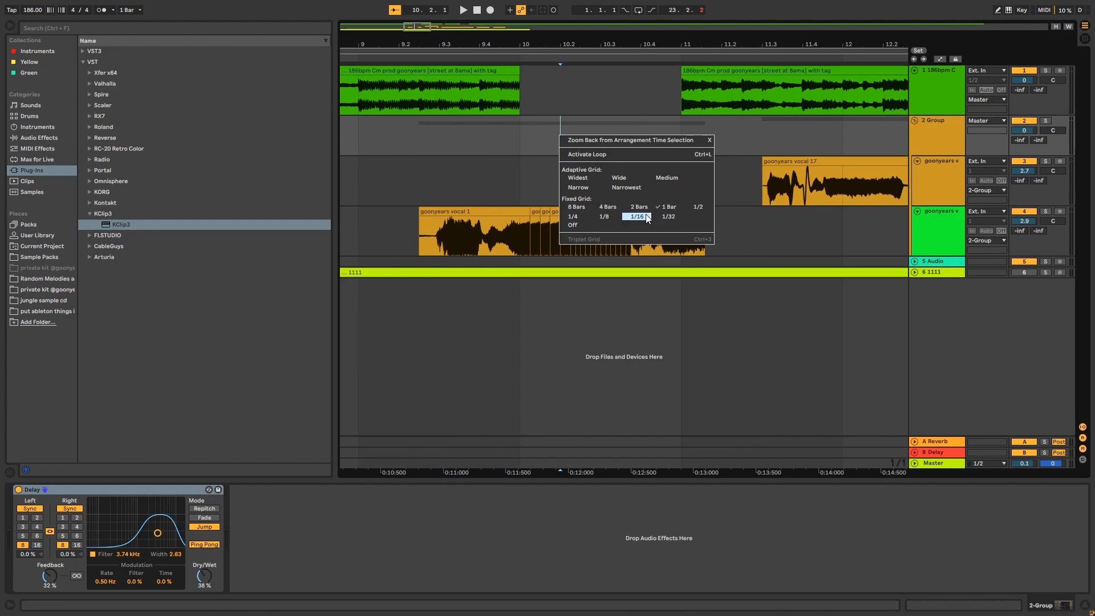
pyautogui.click(634, 216)
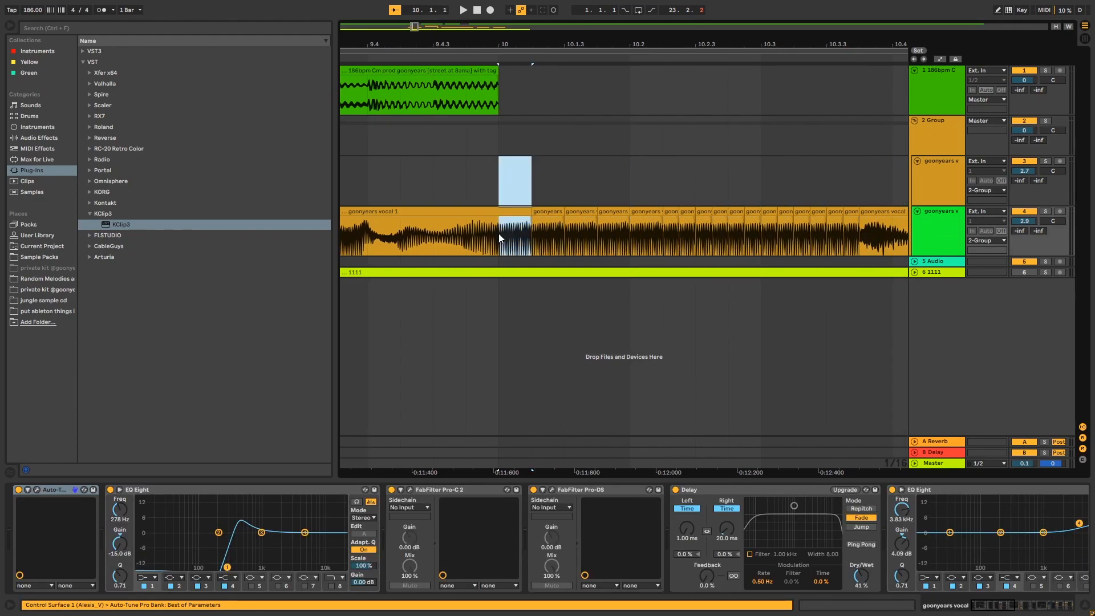
pyautogui.click(743, 178)
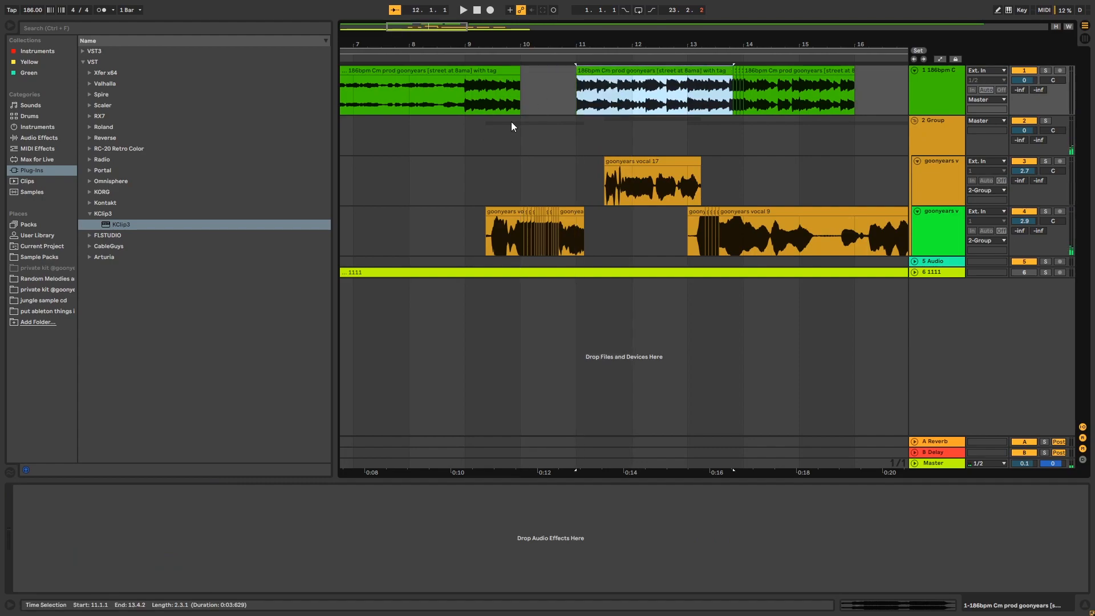
pyautogui.moveTo(529, 172)
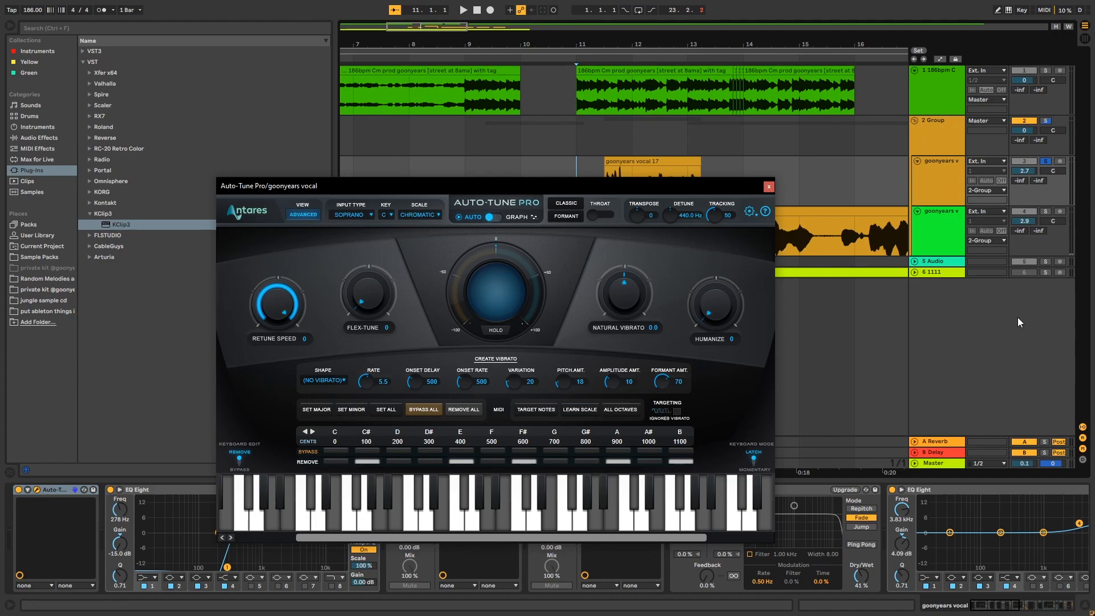
pyautogui.moveTo(566, 203)
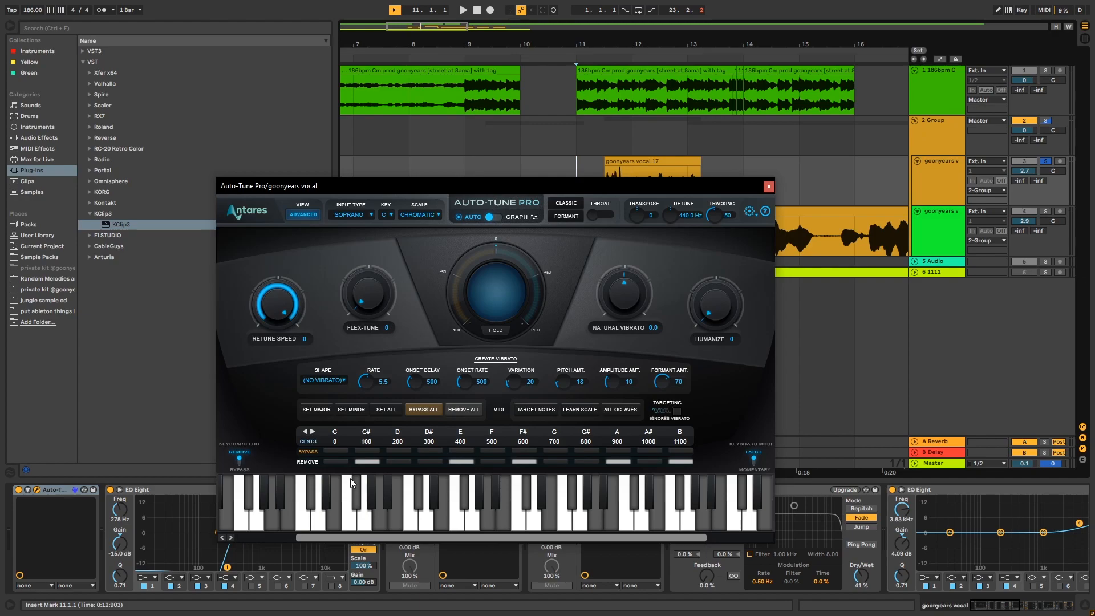
pyautogui.click(768, 187)
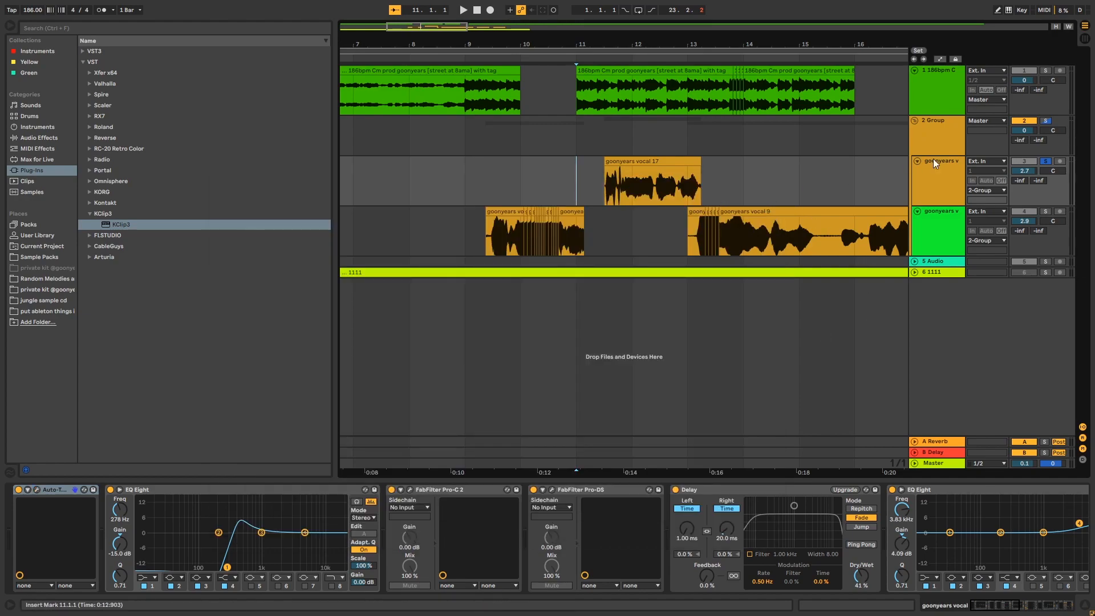
# Step: Dismiss the open window and select the full-length 1111 beat clip on track 6
pyautogui.click(462, 10)
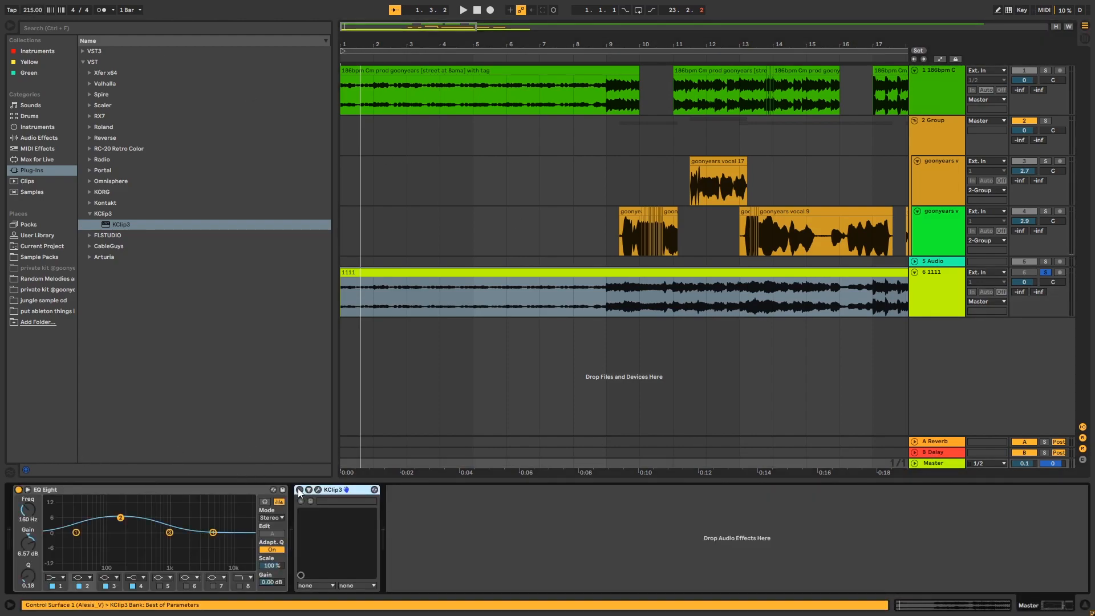
pyautogui.click(582, 290)
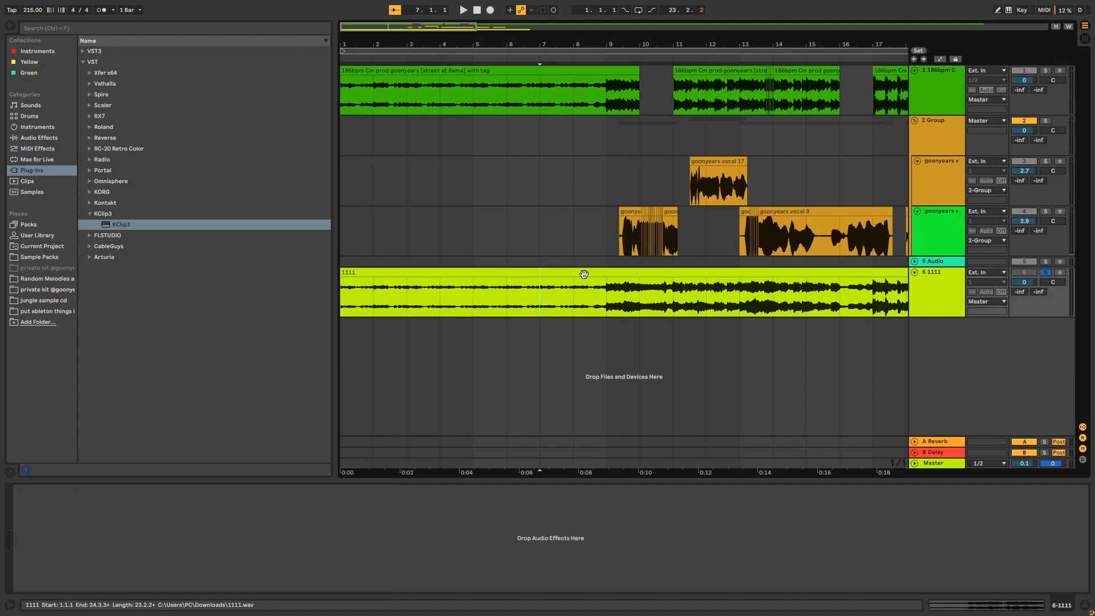
# Step: Lower the tempo to 165 BPM and jump playback to bar 9 of the 1111 beat
pyautogui.moveTo(572, 292); pyautogui.dragTo(736, 308)
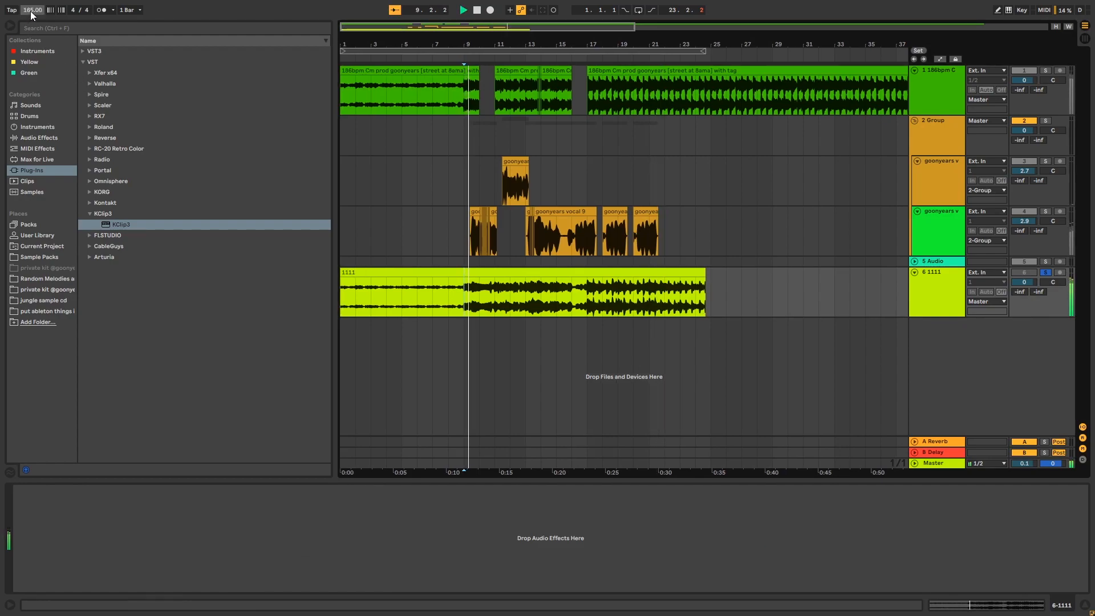
pyautogui.click(491, 292)
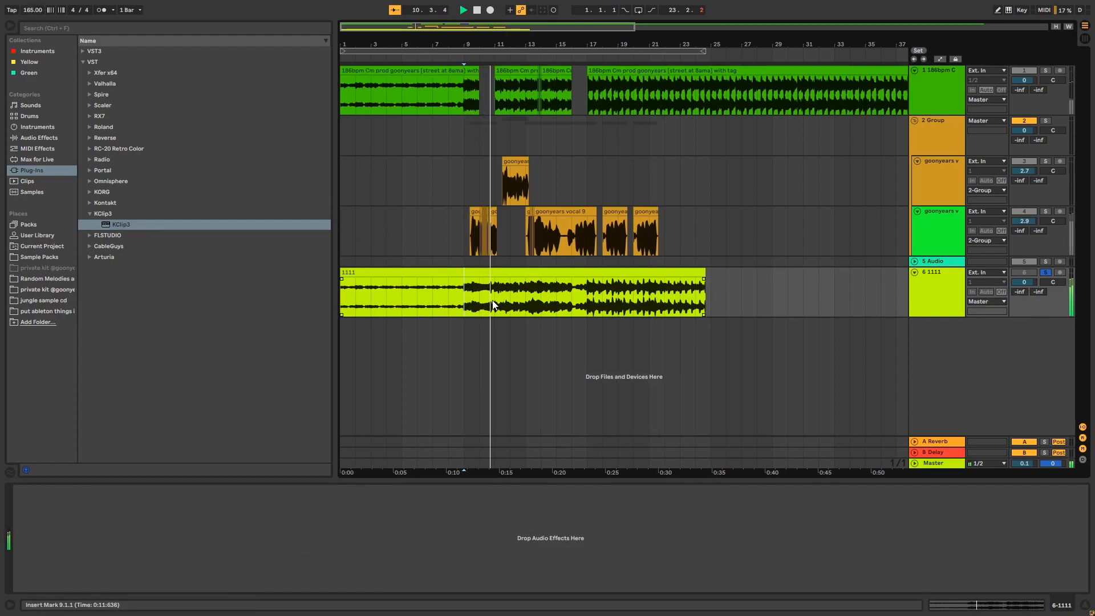